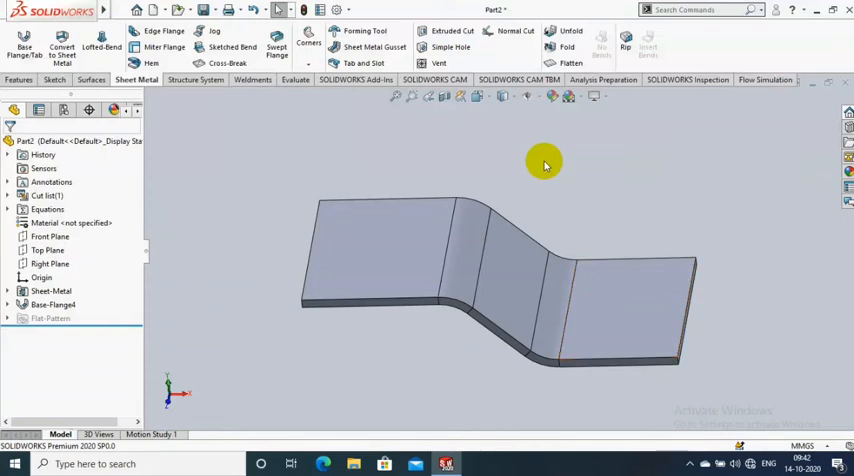
{"action": "mouse_move", "coordinate": [533, 166]}
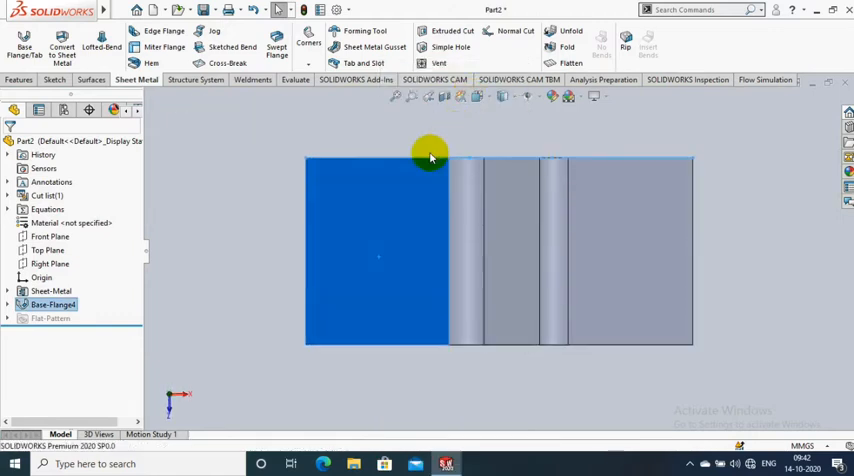
Sketch a small corner rectangle on the top face straddling the first bend, then exit the sketch
{"action": "left_click", "coordinate": [54, 80]}
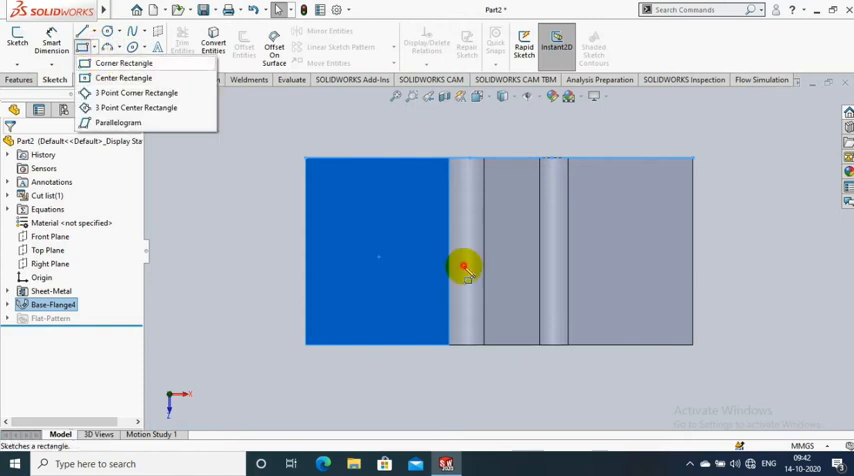
{"action": "left_click", "coordinate": [123, 62]}
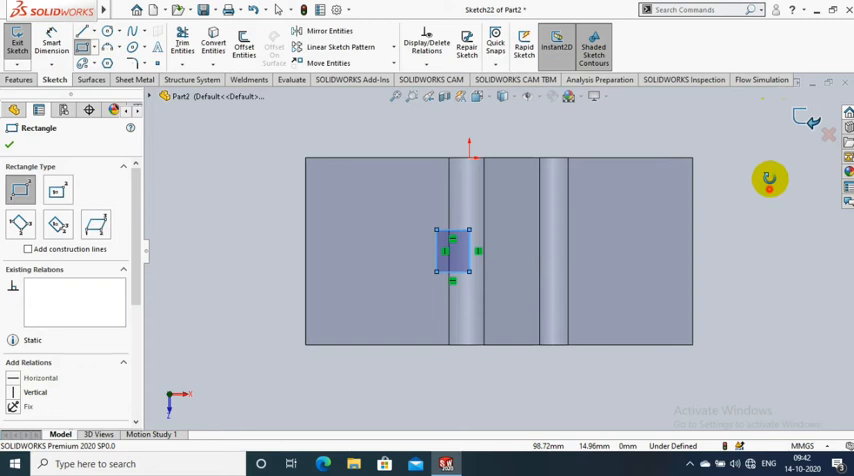
{"action": "left_click", "coordinate": [17, 40]}
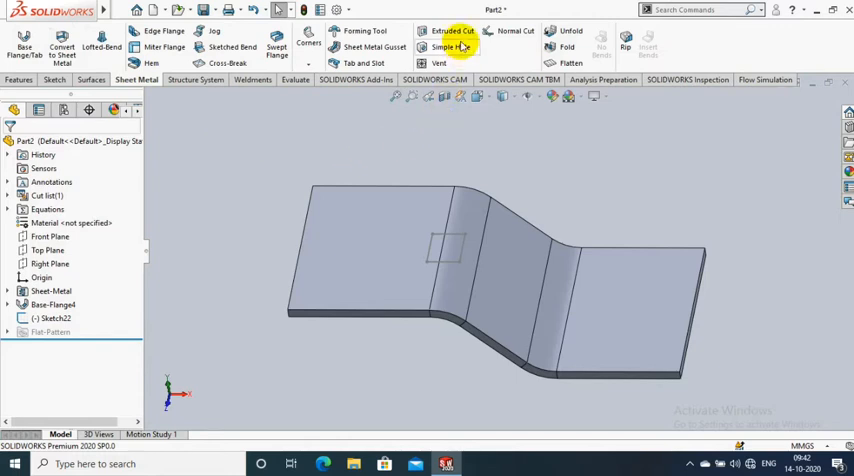
Extrude-cut the rectangle Through All to create Cut-Extrude3 across the first bend
{"action": "left_click", "coordinate": [452, 30]}
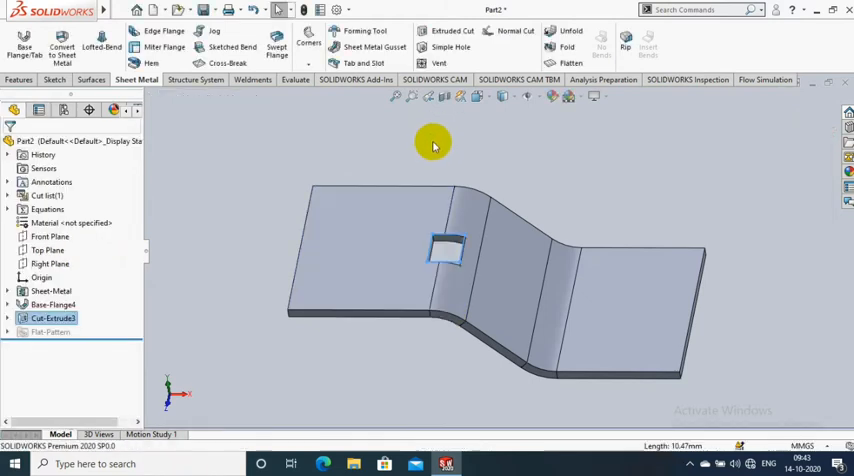
{"action": "left_click", "coordinate": [419, 212]}
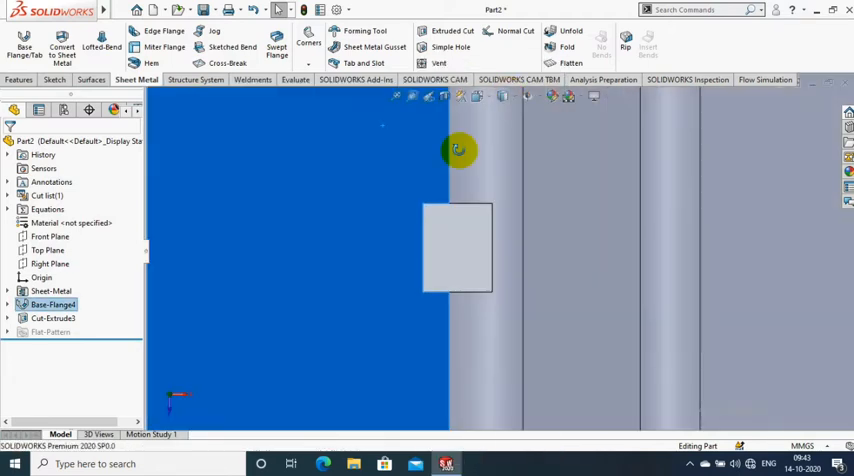
{"action": "left_click_drag", "start_coordinate": [458, 150], "coordinate": [510, 173]}
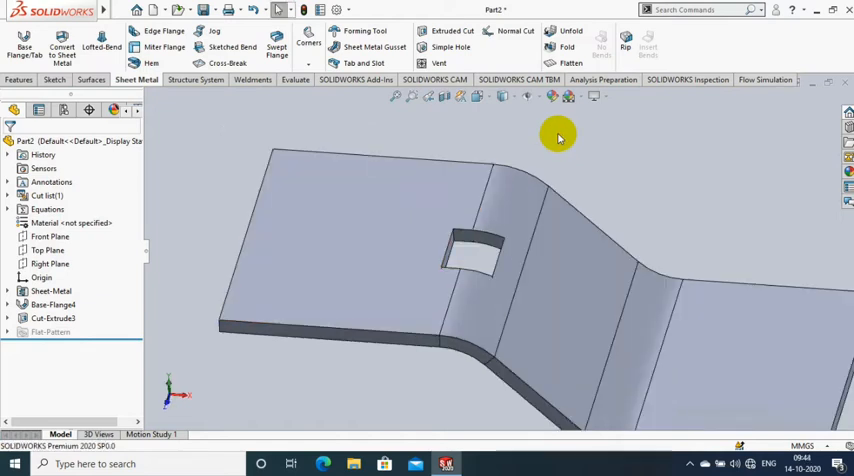
{"action": "mouse_move", "coordinate": [500, 46]}
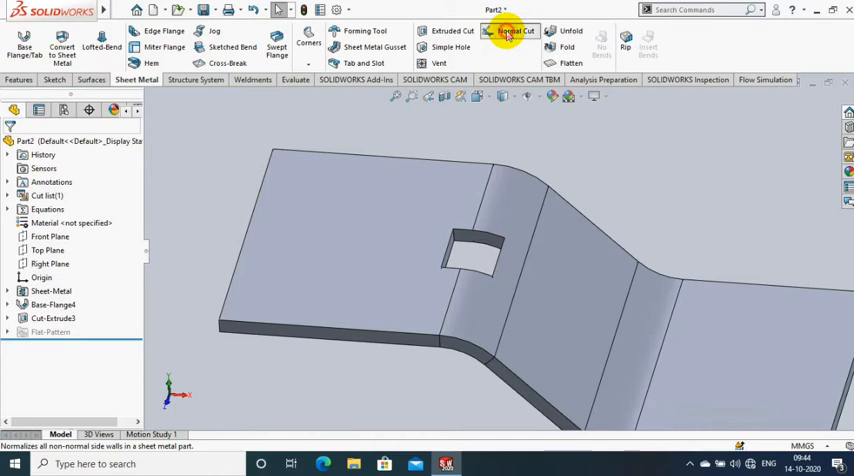
Apply Normal Cut to the hole's faces, creating Normal Cut2 with perpendicular walls
{"action": "left_click", "coordinate": [515, 30]}
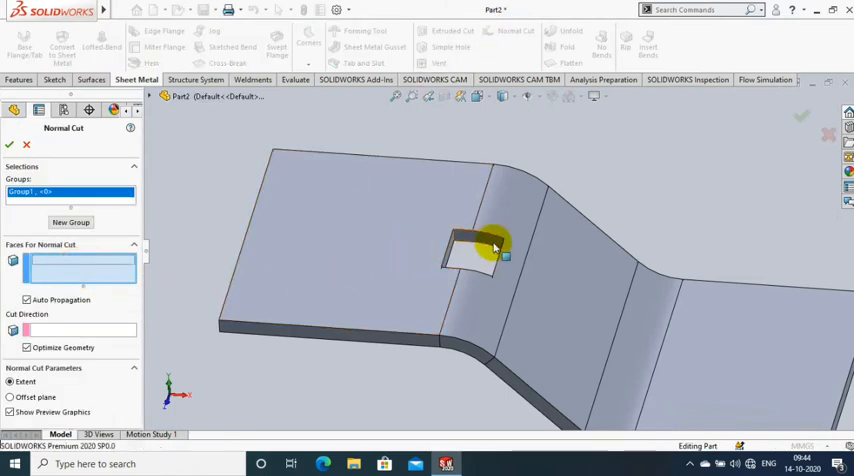
{"action": "left_click", "coordinate": [490, 250]}
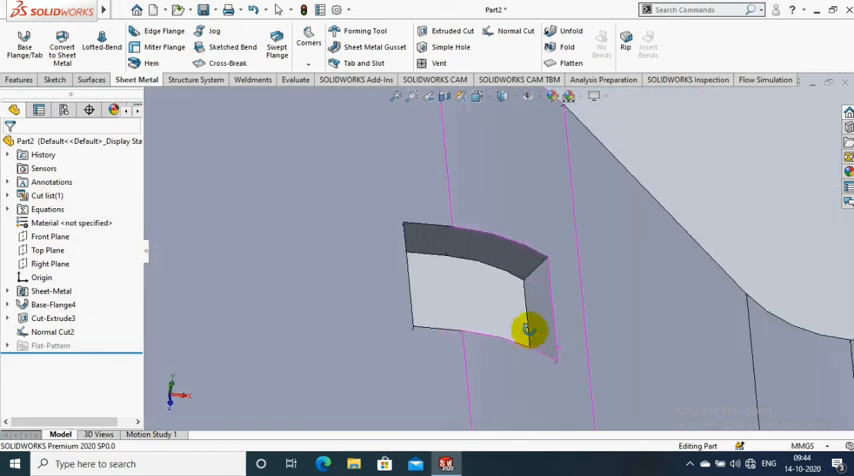
{"action": "left_click", "coordinate": [570, 63]}
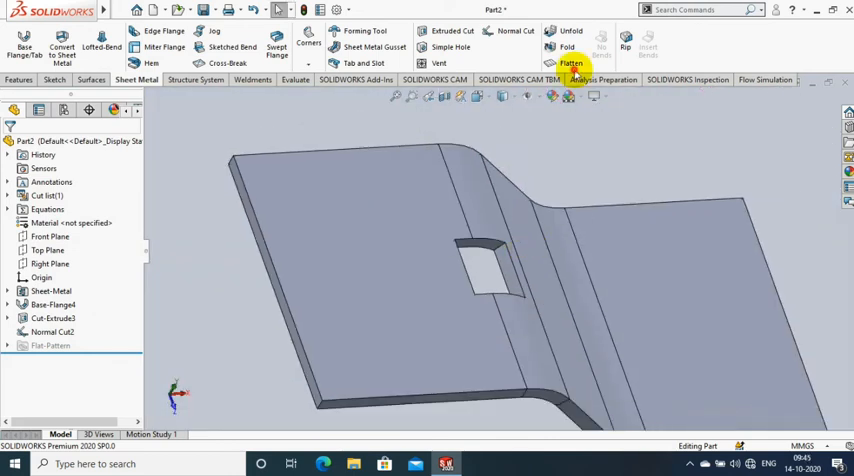
{"action": "left_click", "coordinate": [571, 50]}
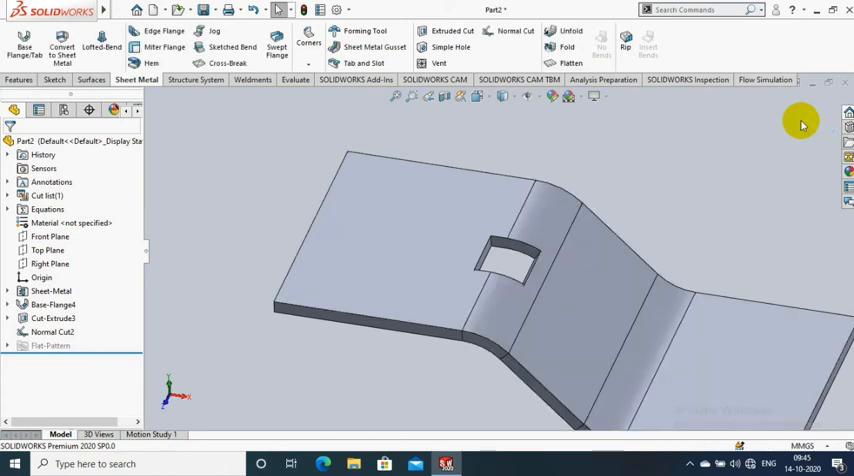
{"action": "left_click", "coordinate": [52, 331]}
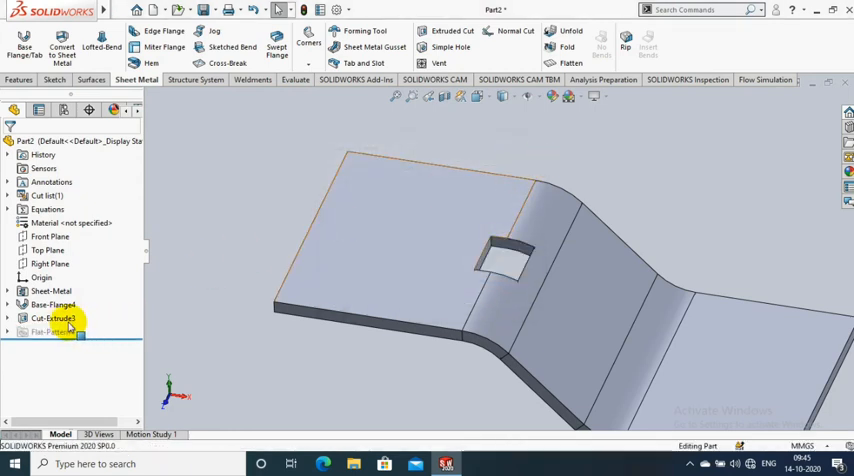
Edit Cut-Extrude3 from the FeatureManager tree and enable its Normal cut option
{"action": "right_click", "coordinate": [52, 318]}
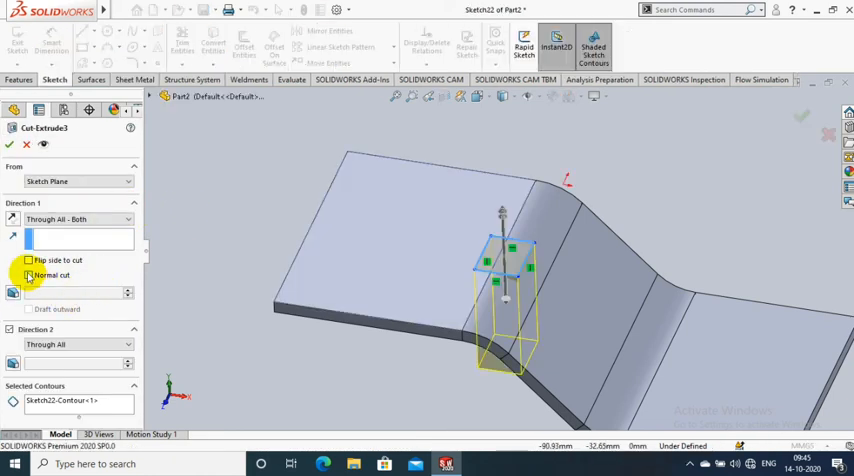
{"action": "left_click", "coordinate": [29, 275]}
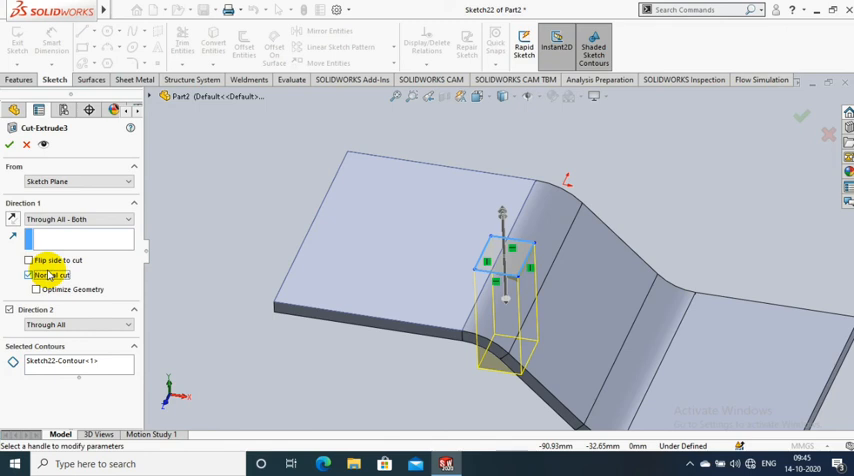